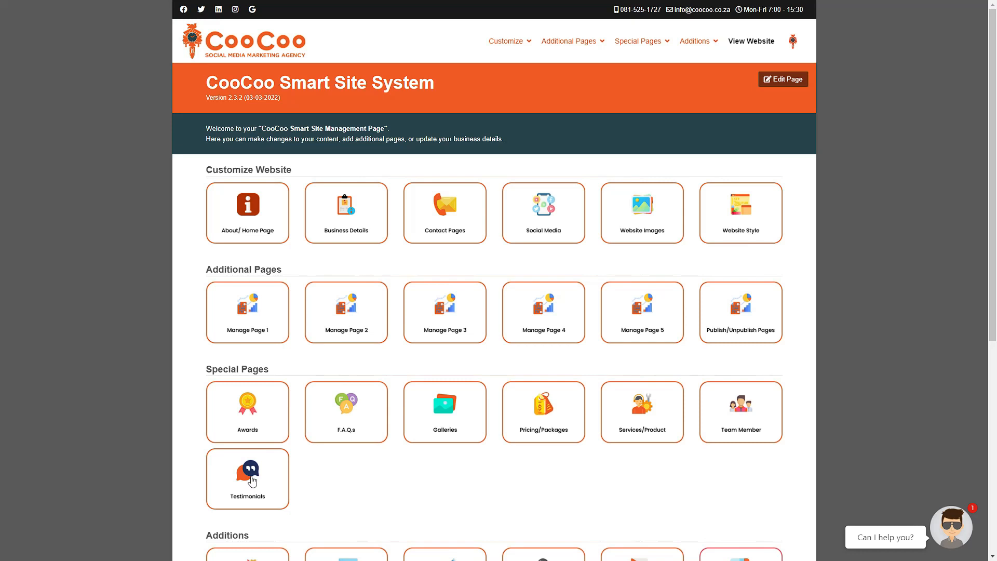
mouse_move(633, 85)
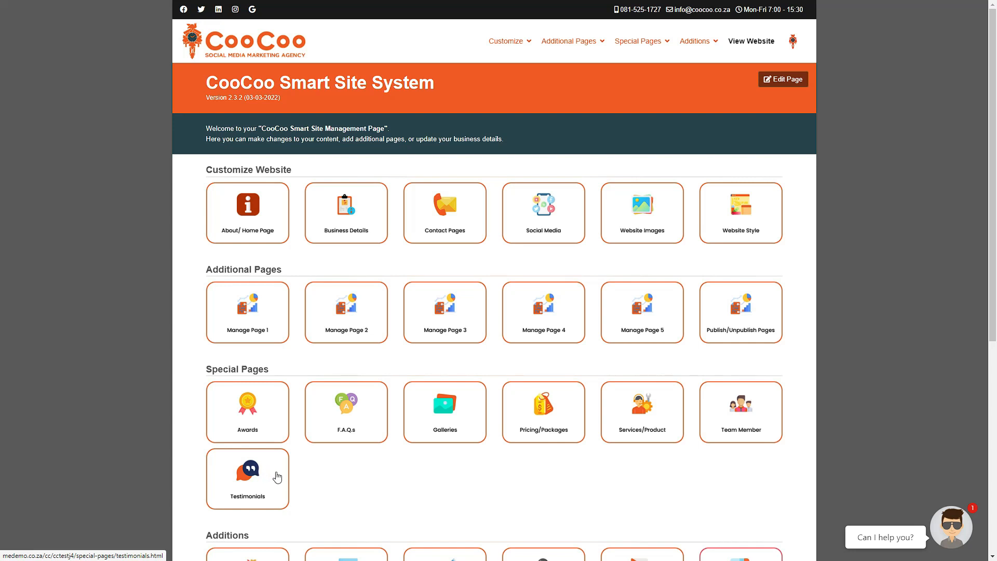
- Go to the Testimonials Management Page from the Special Pages section of the dashboard
left_click(247, 478)
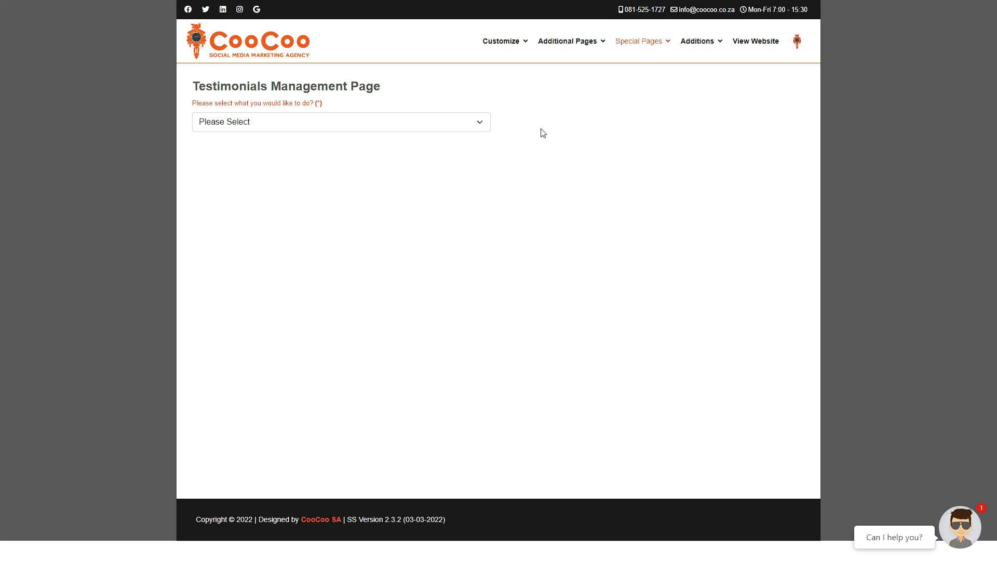
mouse_move(496, 116)
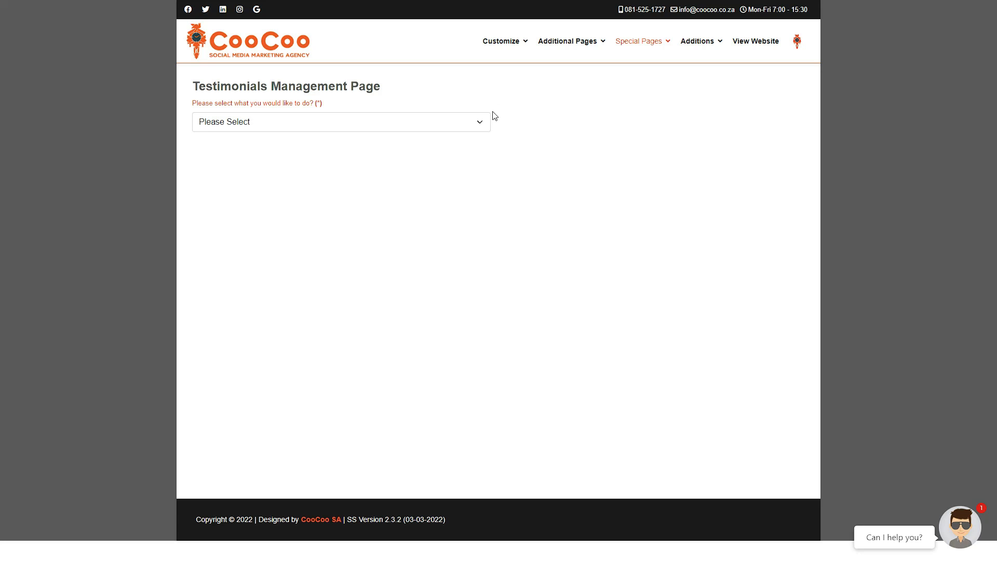
- Try Remove Testimonial Page, then settle on Add/Update Testimonial Page as the task
left_click(340, 122)
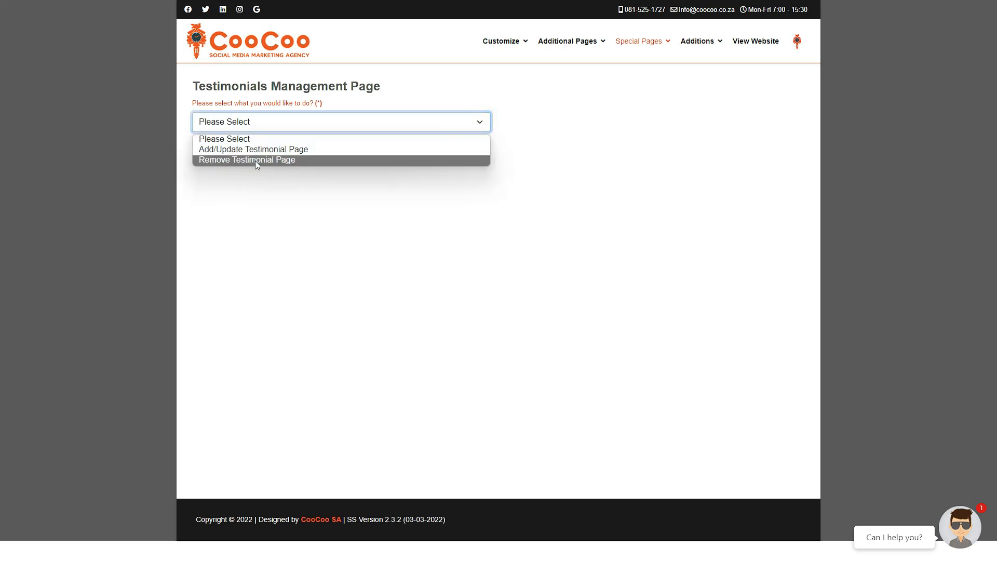
left_click(247, 159)
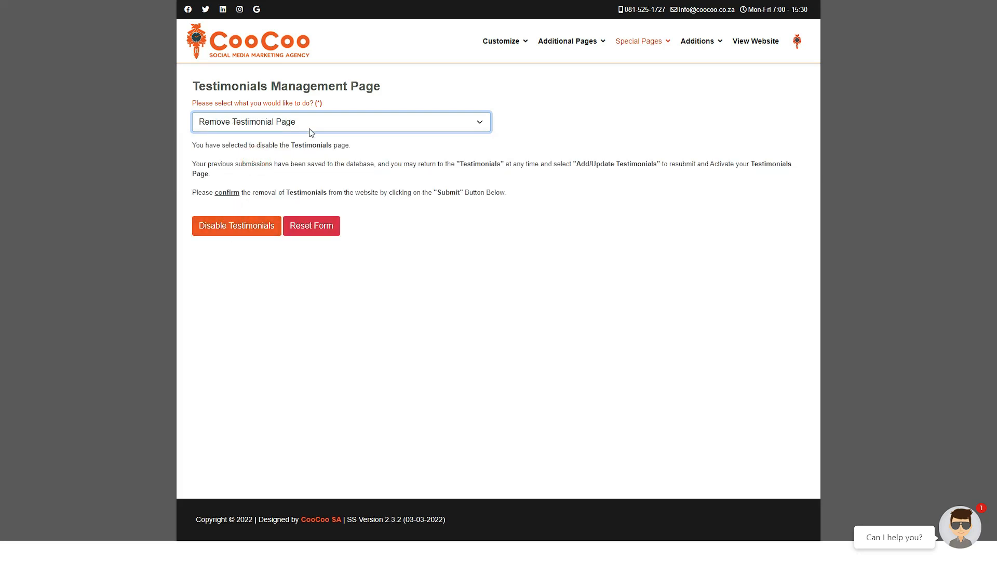
left_click(340, 121)
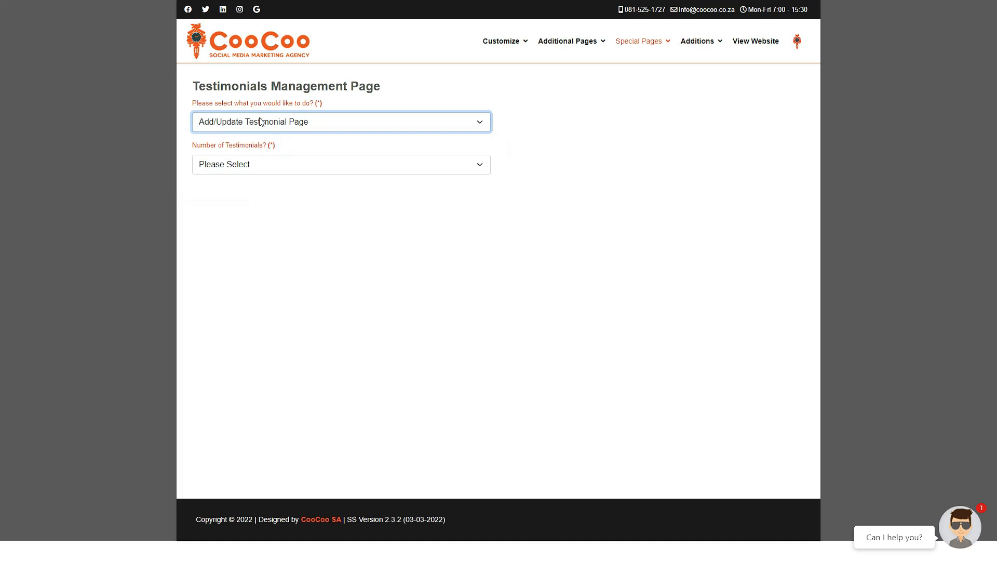
mouse_move(265, 124)
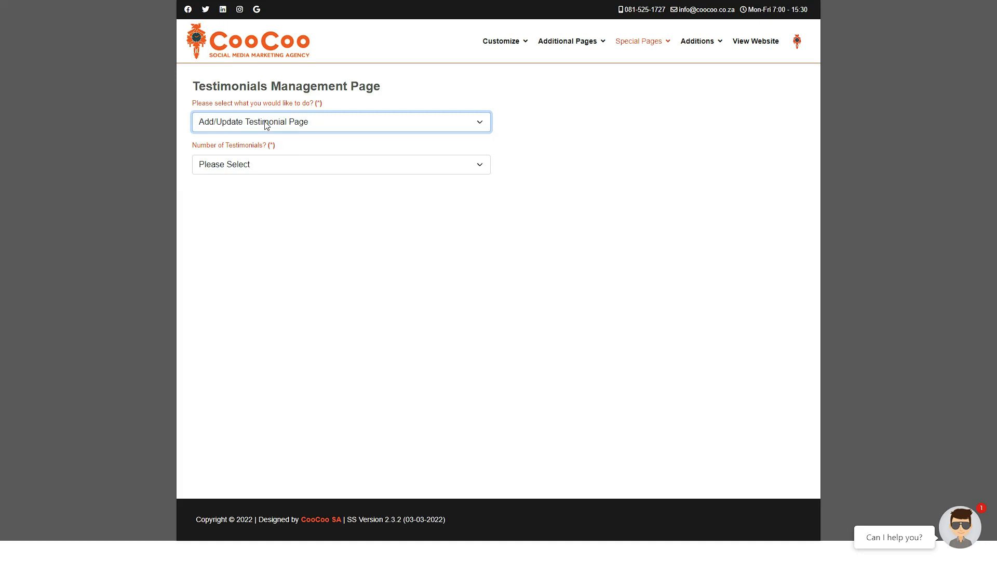
mouse_move(251, 147)
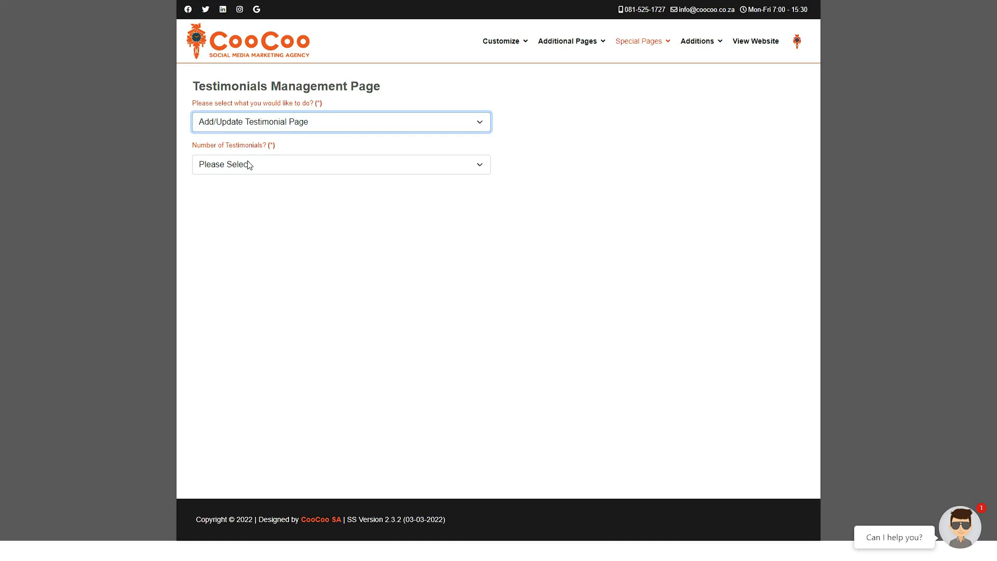
- Set Number of Testimonials to 4 Testimonials
left_click(341, 164)
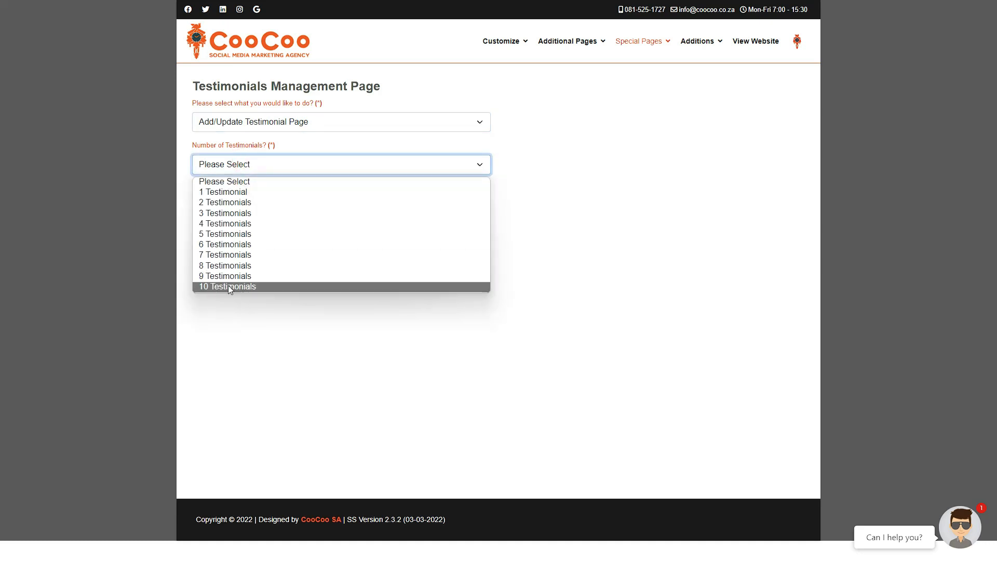
mouse_move(232, 275)
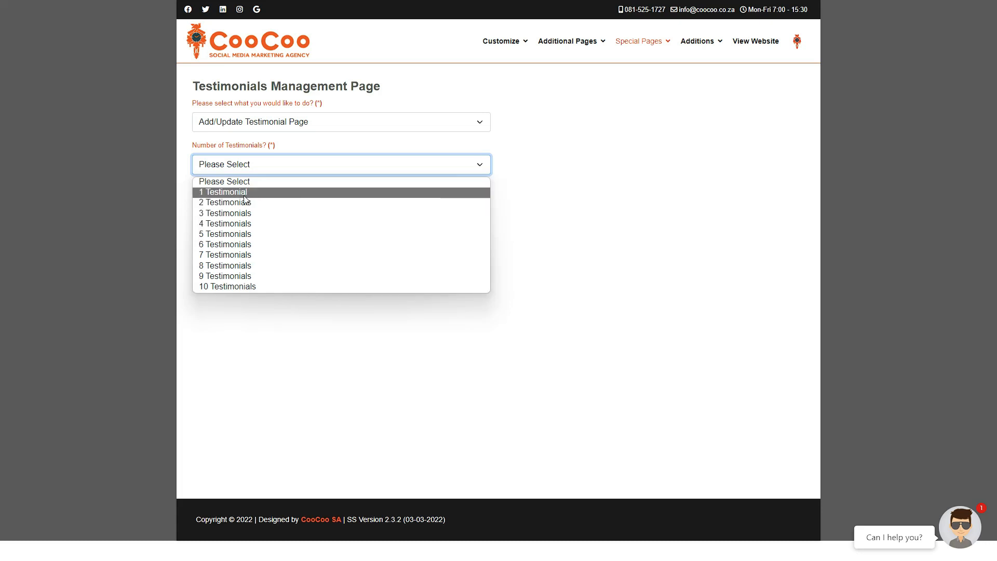
mouse_move(225, 202)
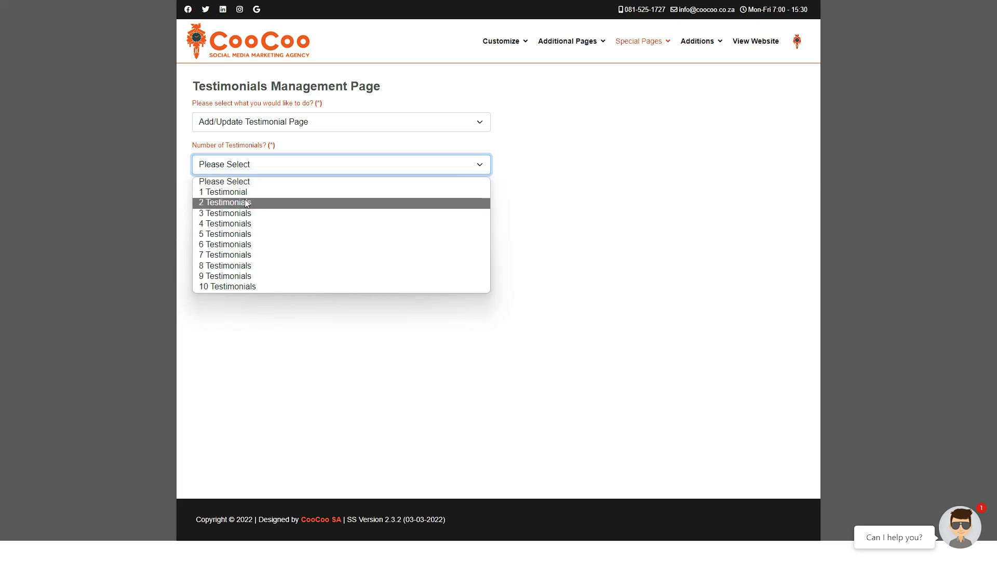
mouse_move(248, 192)
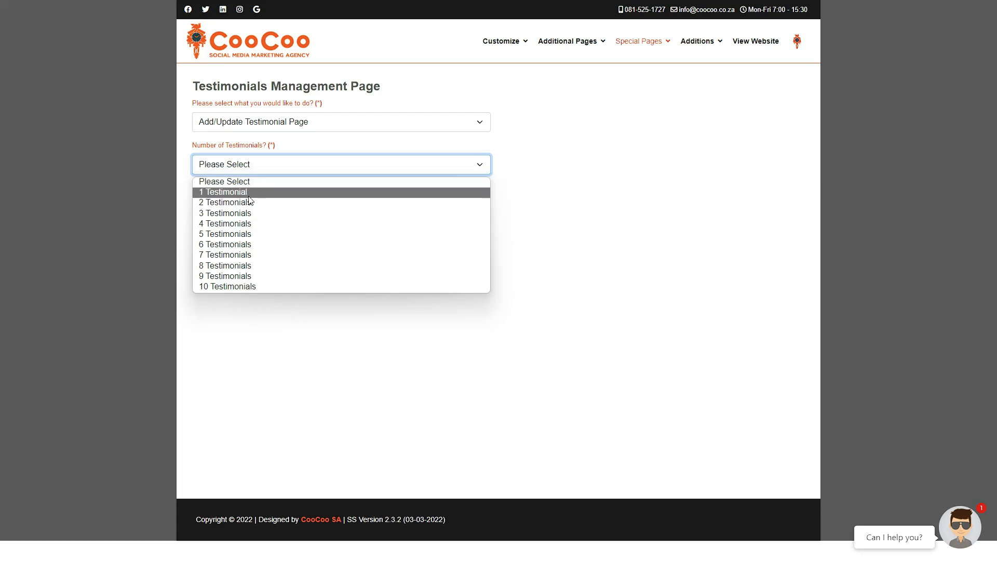
mouse_move(247, 224)
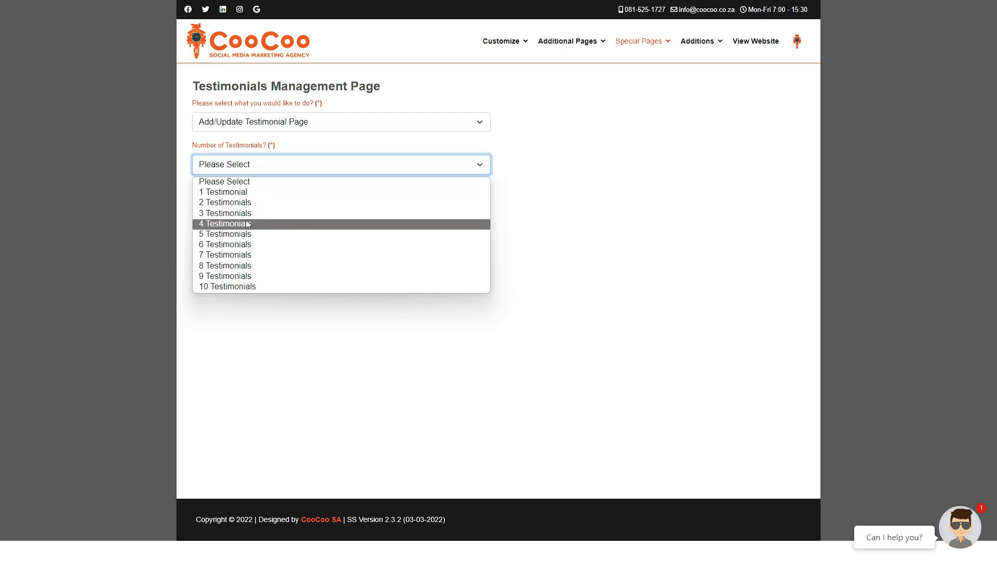
left_click(225, 223)
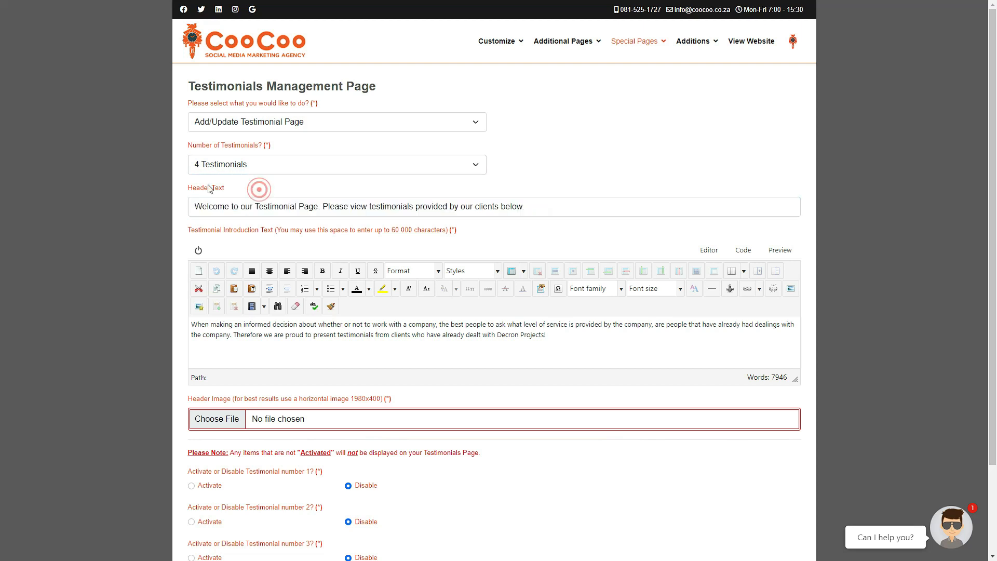
mouse_move(875, 238)
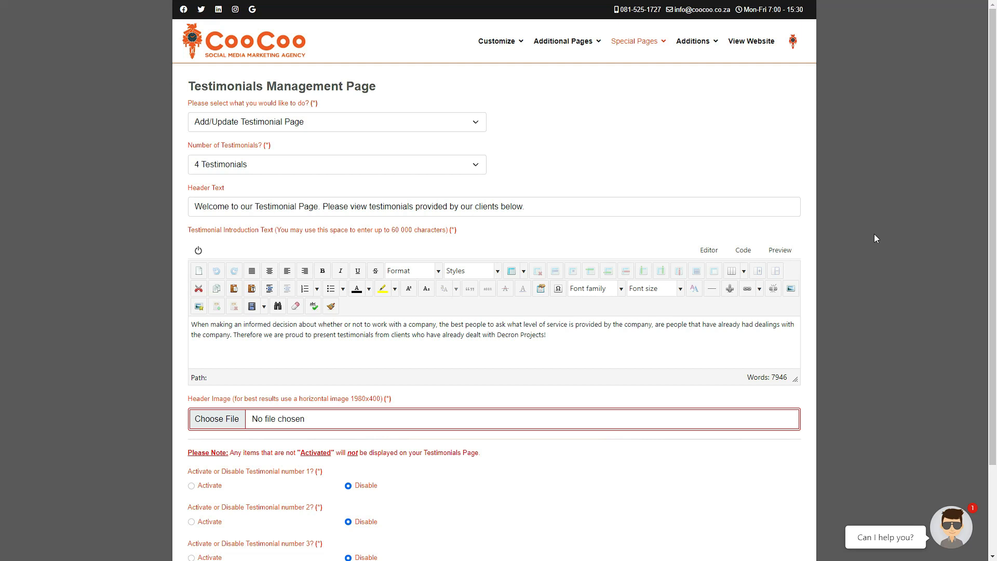
- Center-align the whole testimonial introduction text in its editor
scroll("down", 3)
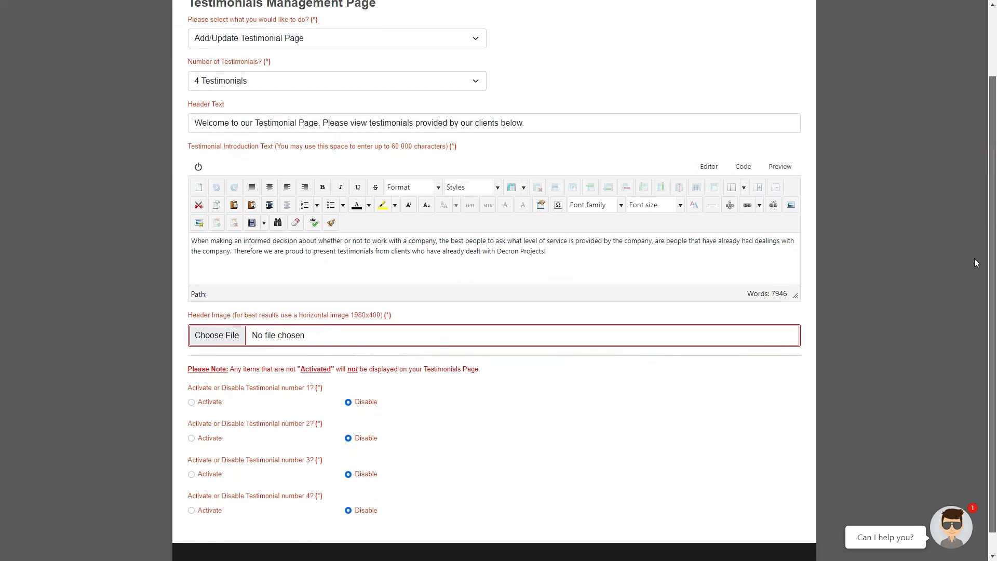
scroll("down", 3)
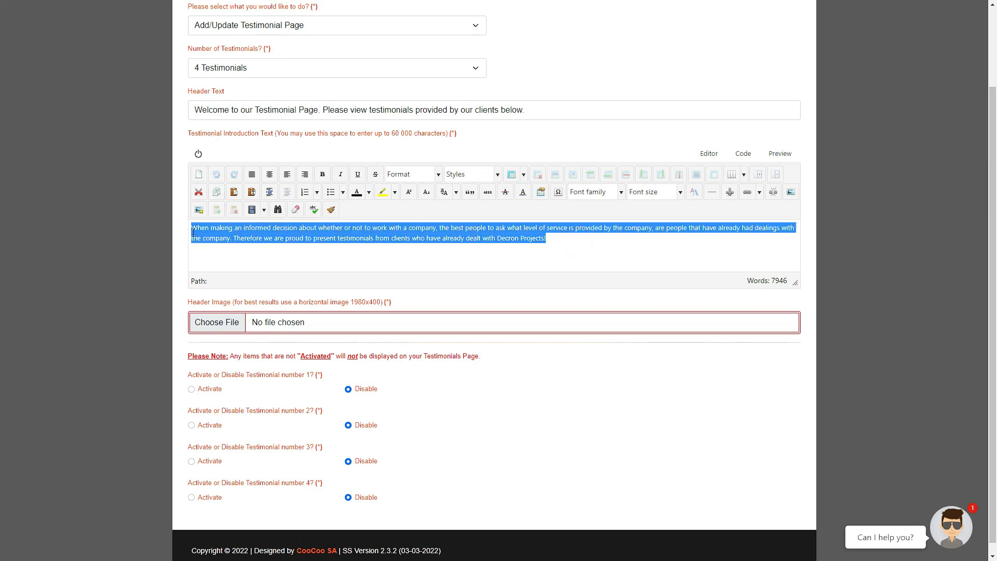
left_click(436, 239)
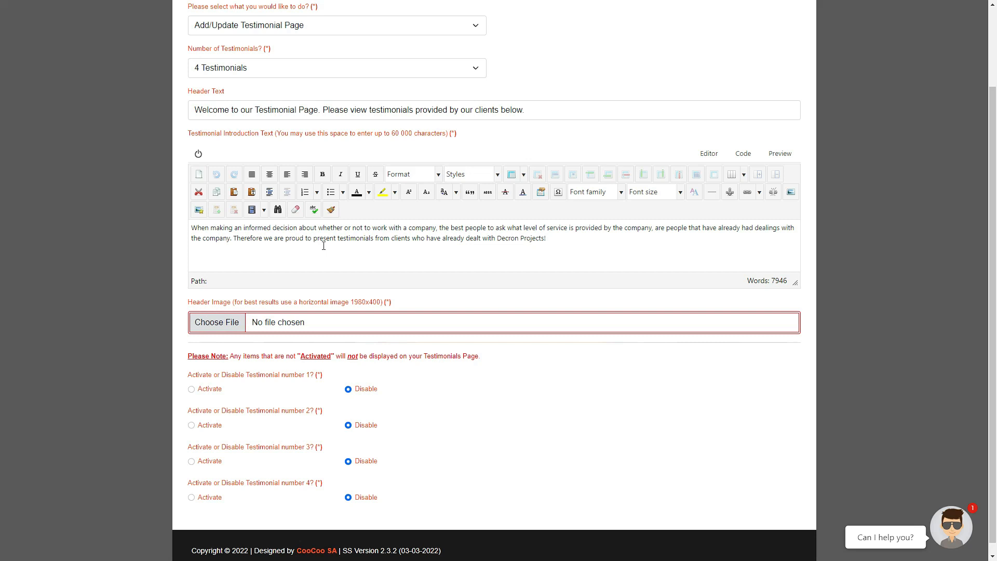
mouse_move(295, 210)
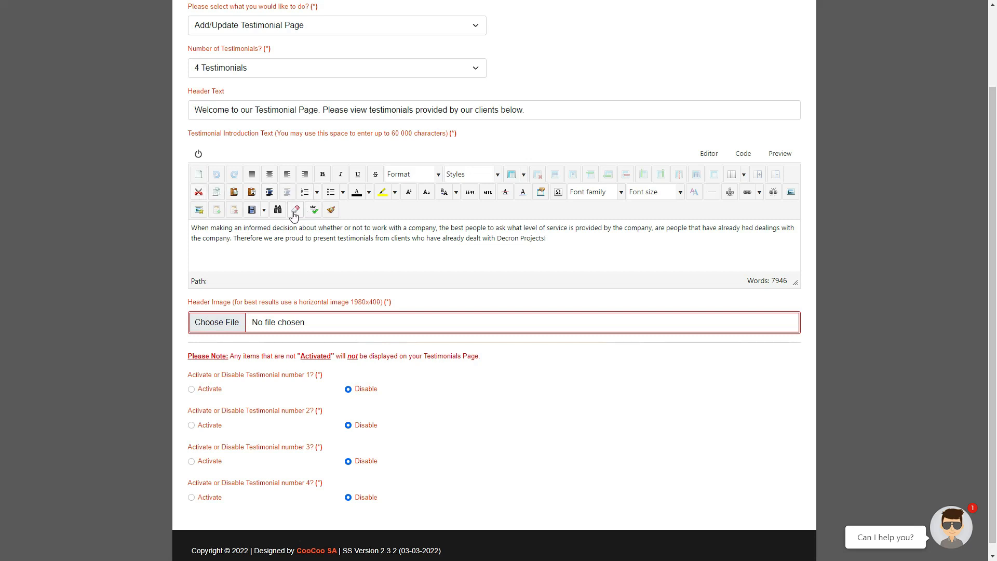
left_click_drag(263, 238, 544, 238)
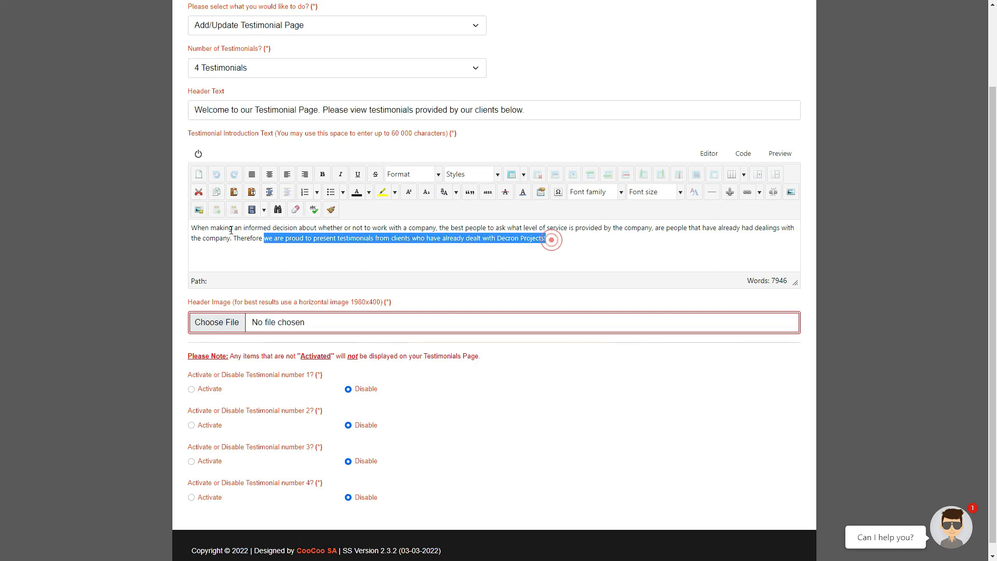
left_click(269, 173)
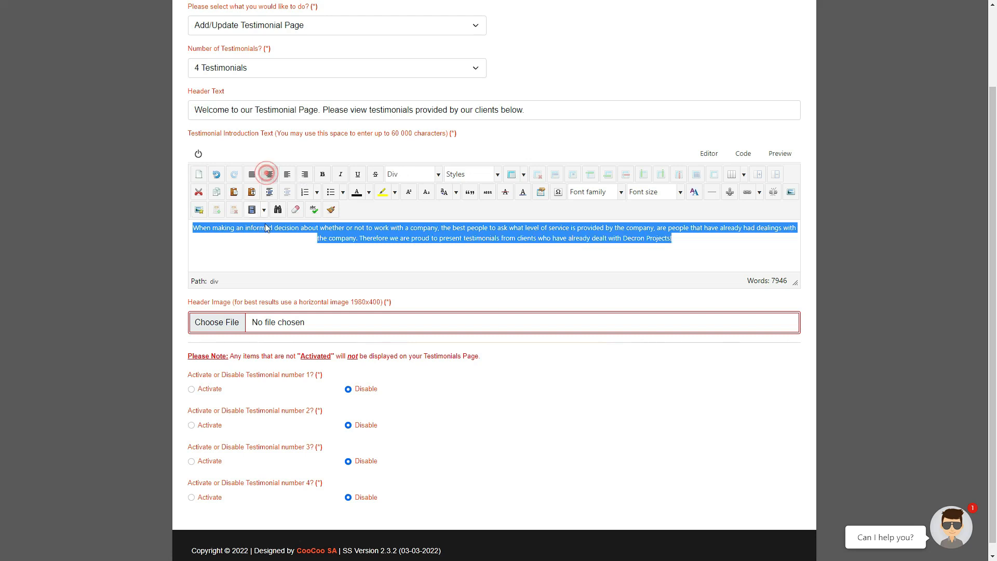
left_click(269, 173)
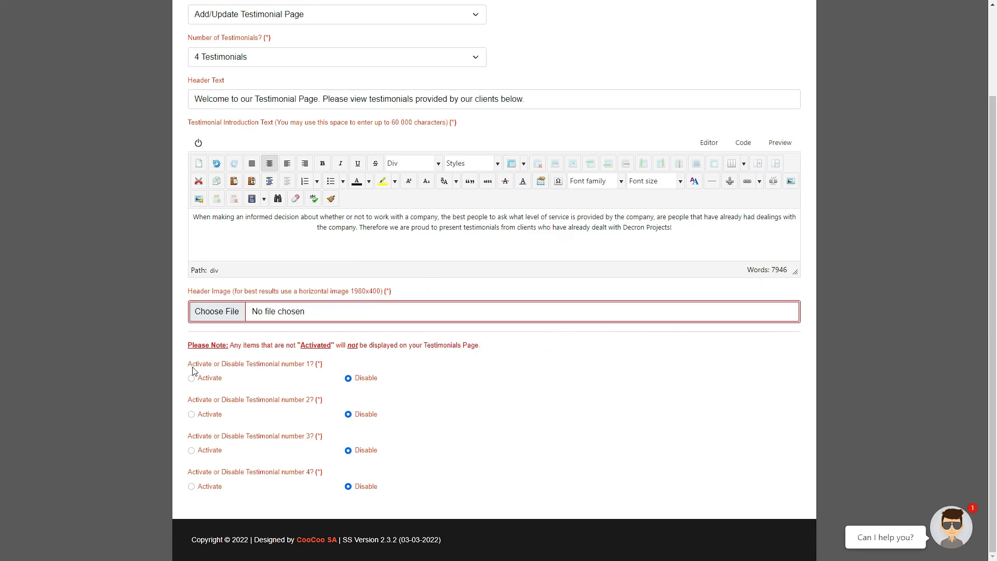
mouse_move(482, 349)
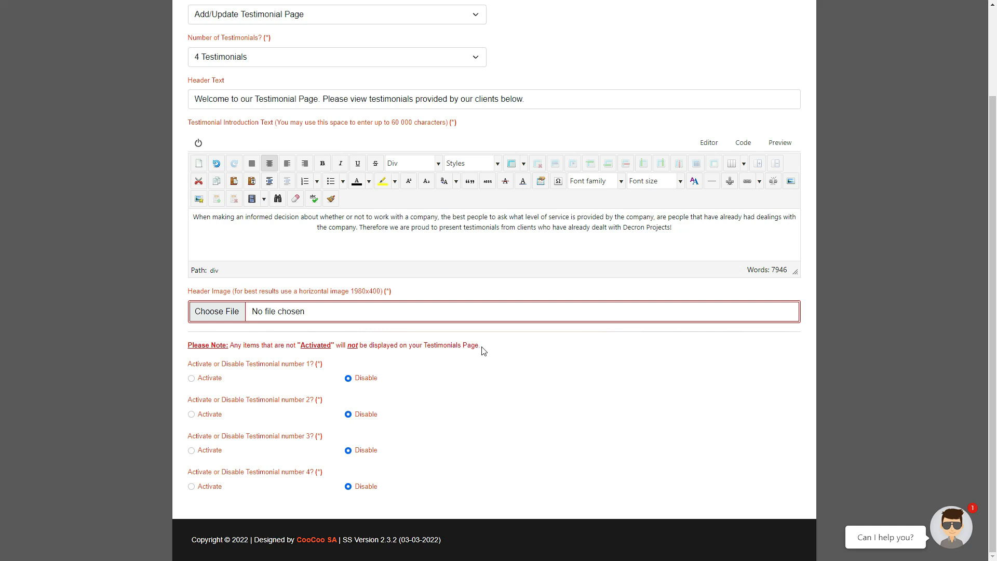
- Activate Testimonial number 1 and review its prefilled client name, title and text
left_click(191, 377)
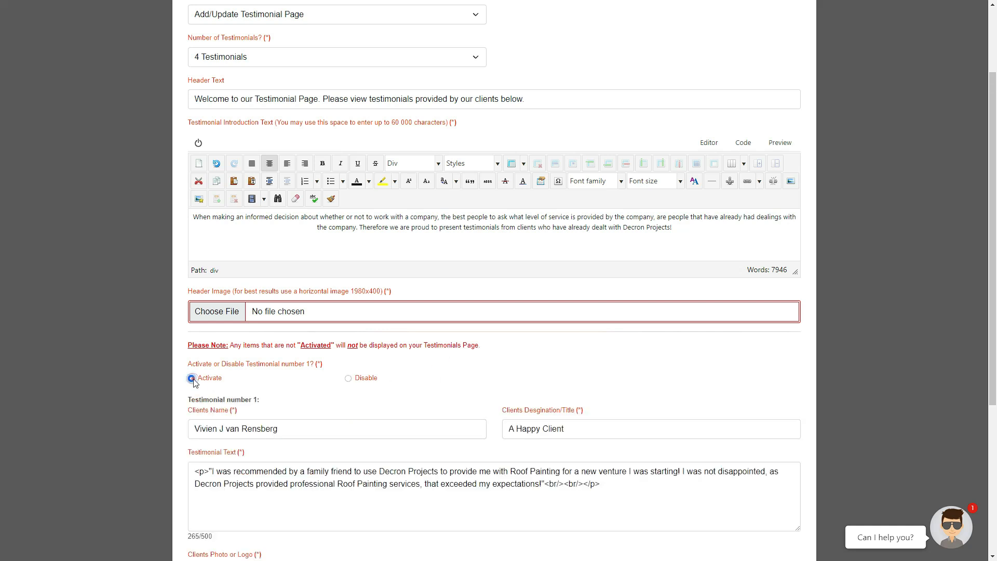
scroll("down", 3)
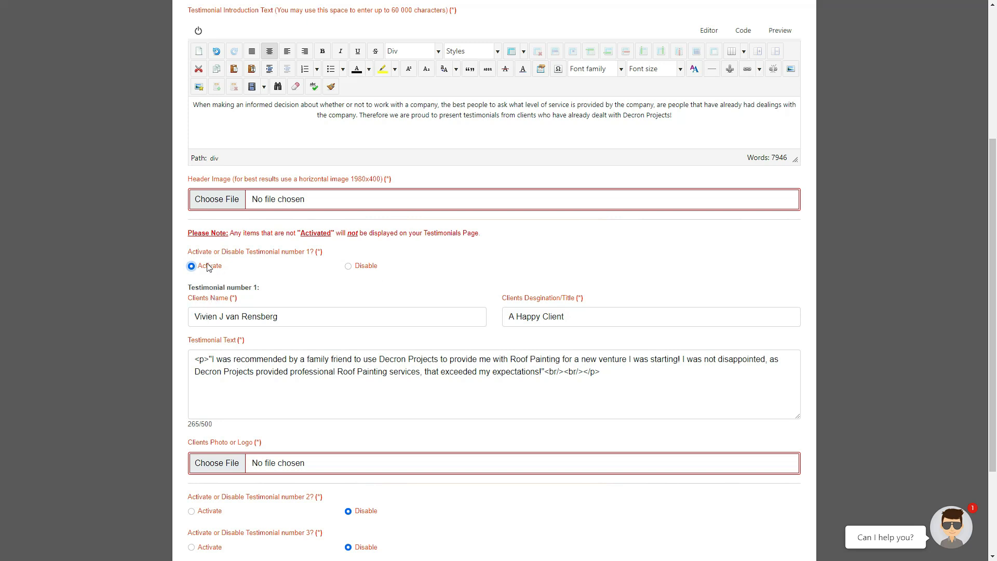
mouse_move(243, 300)
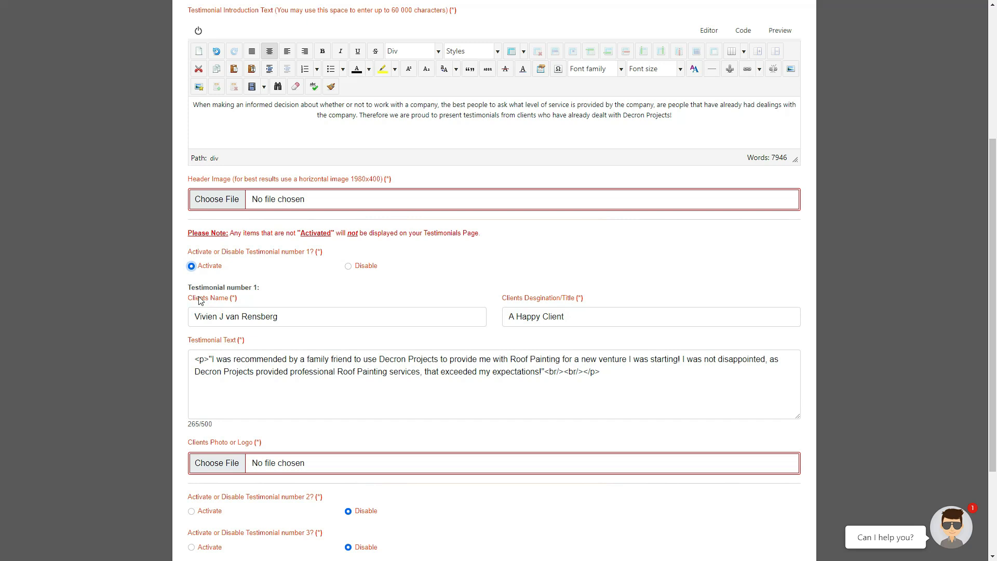
mouse_move(210, 302)
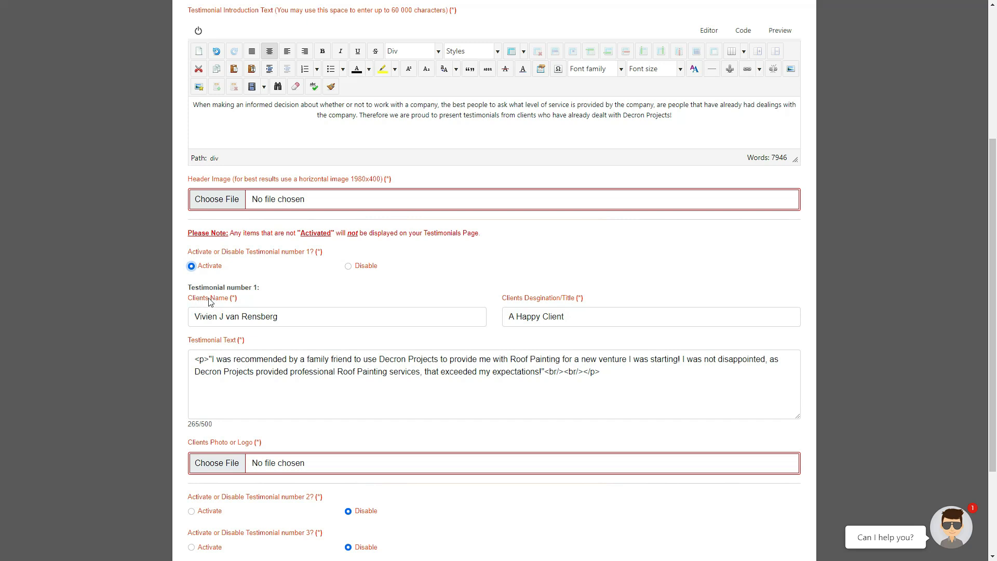
mouse_move(486, 322)
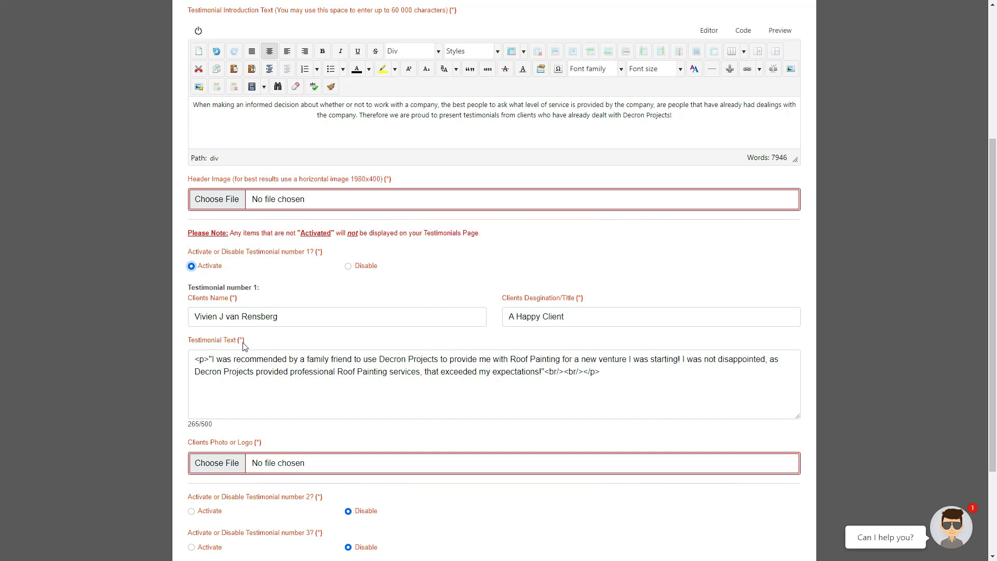
scroll("down", 3)
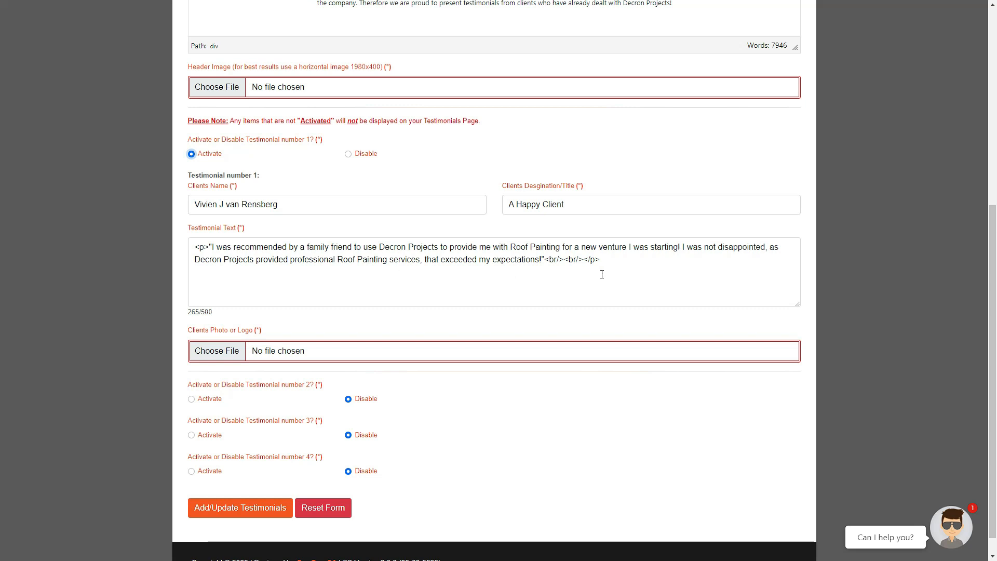
double_click(204, 312)
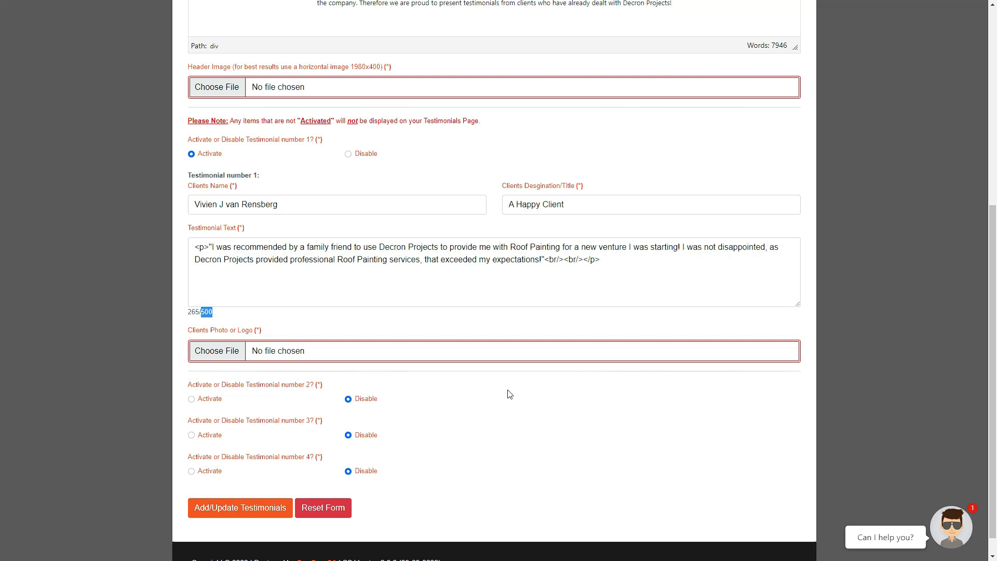
- Activate Testimonials 2, 3 and 4 so each shows its entry fields
left_click(190, 399)
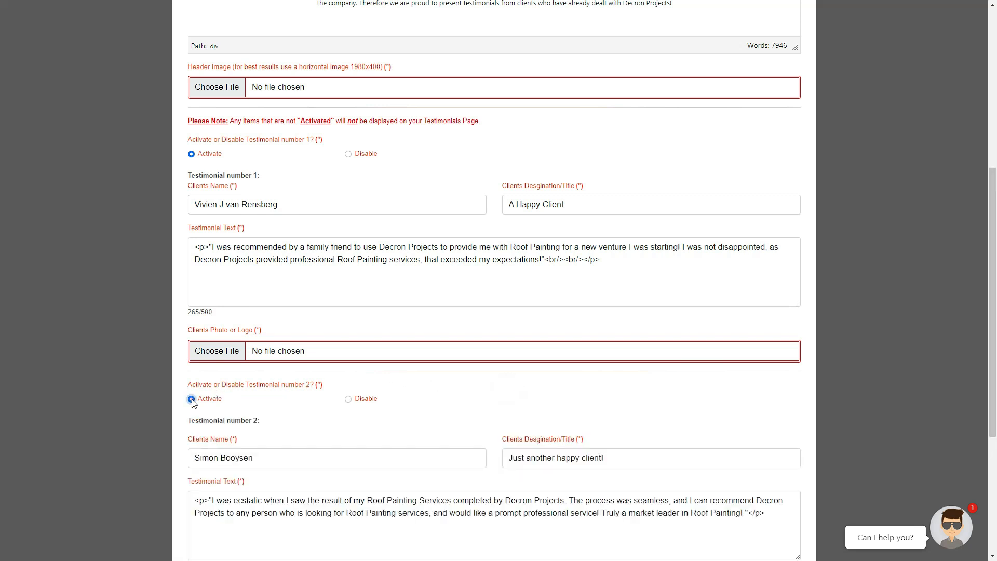
scroll("down", 3)
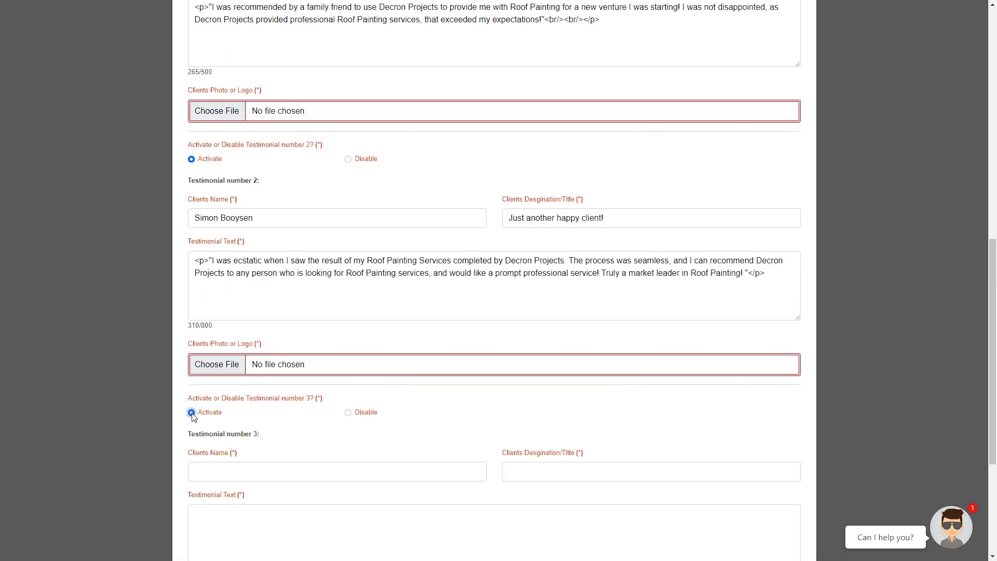
scroll("down", 3)
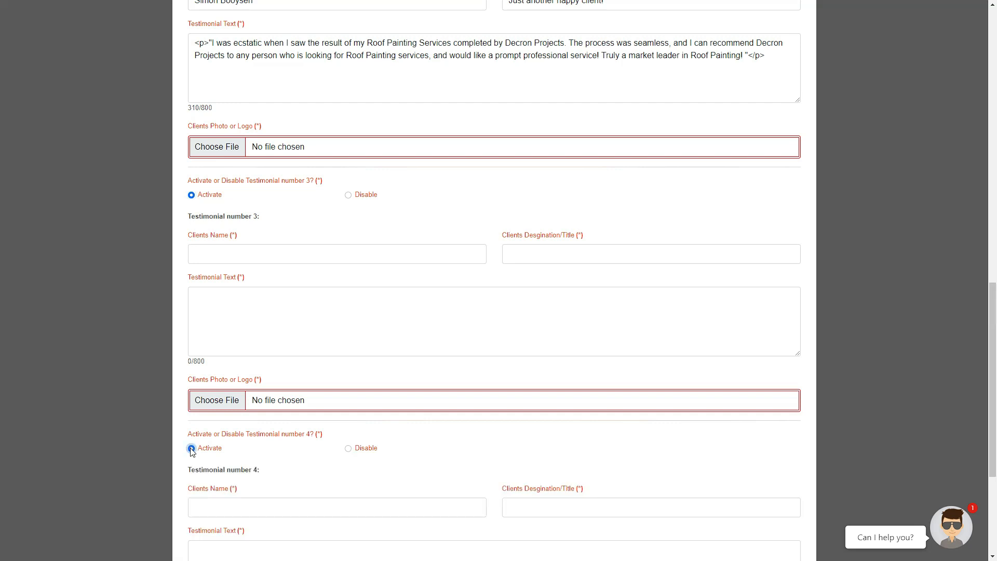
scroll("down", 3)
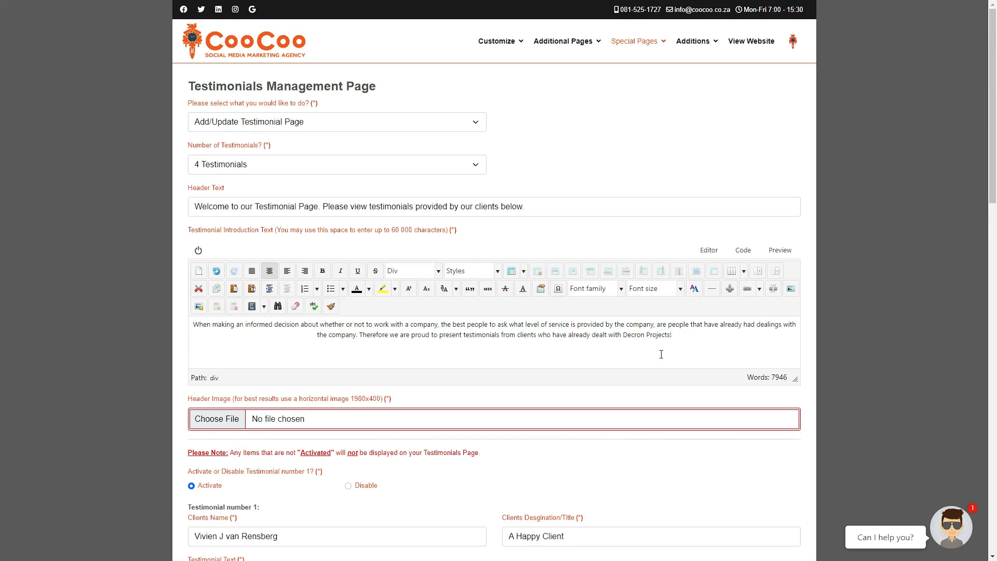
mouse_move(803, 186)
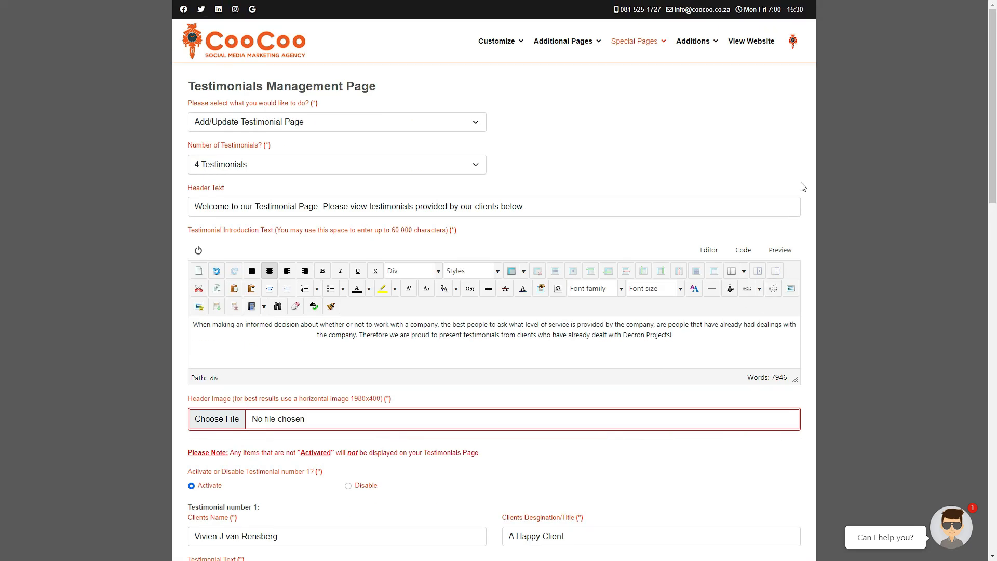